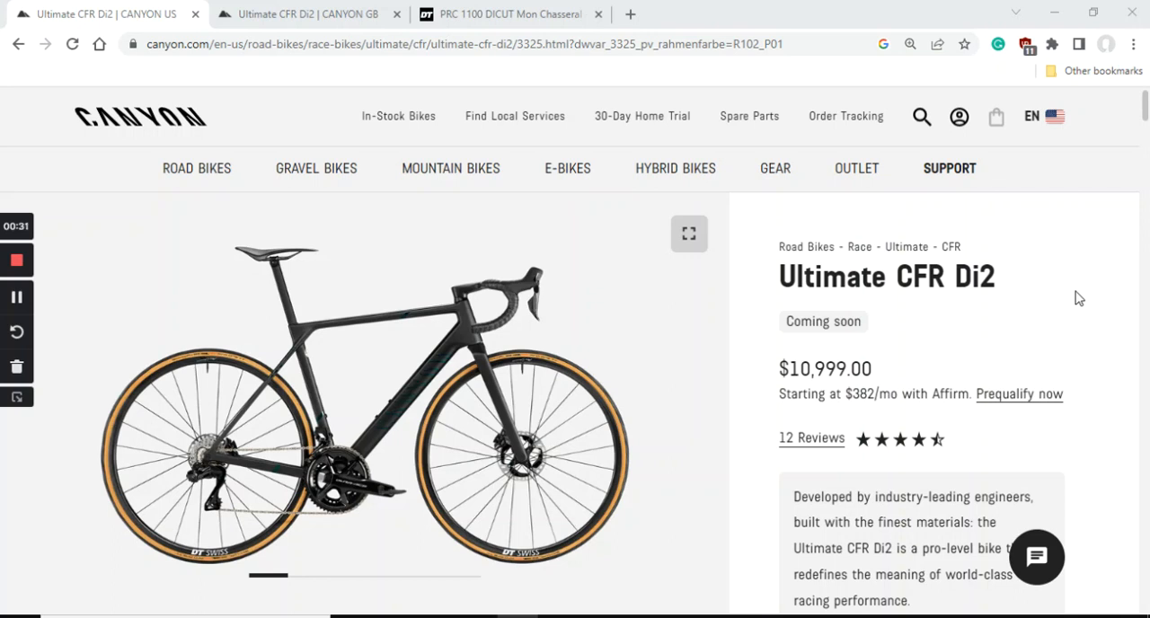
- Open the Canyon GB Ultimate CFR Di2 page (£9,999) and show All components
click(305, 13)
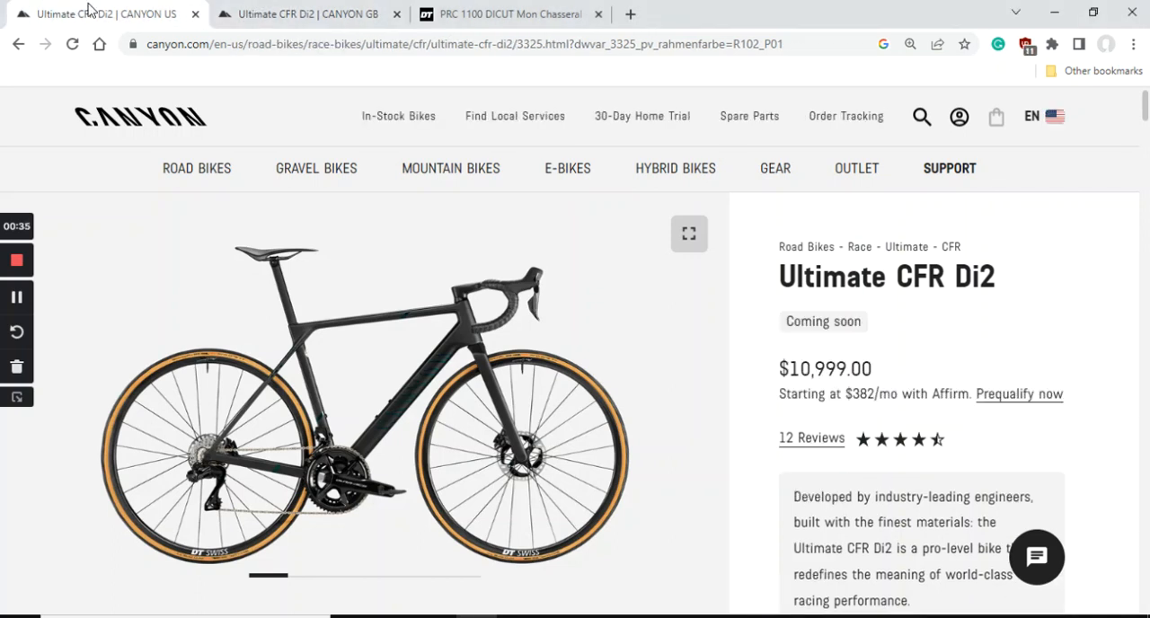
mouse_move(994, 348)
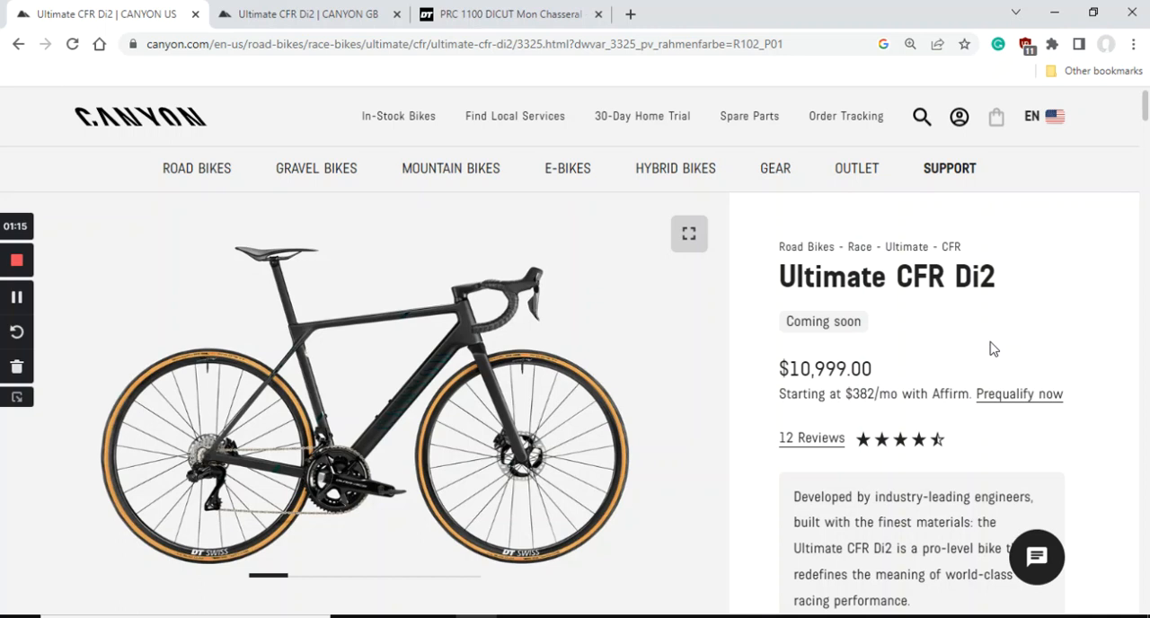
scroll(down, 3)
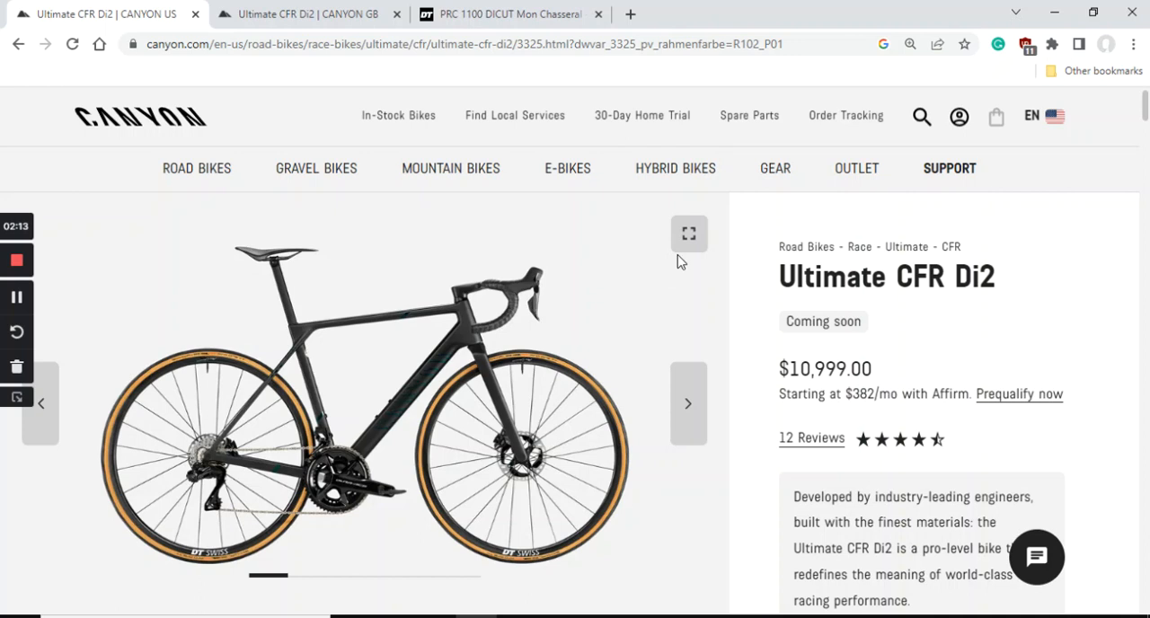
click(688, 233)
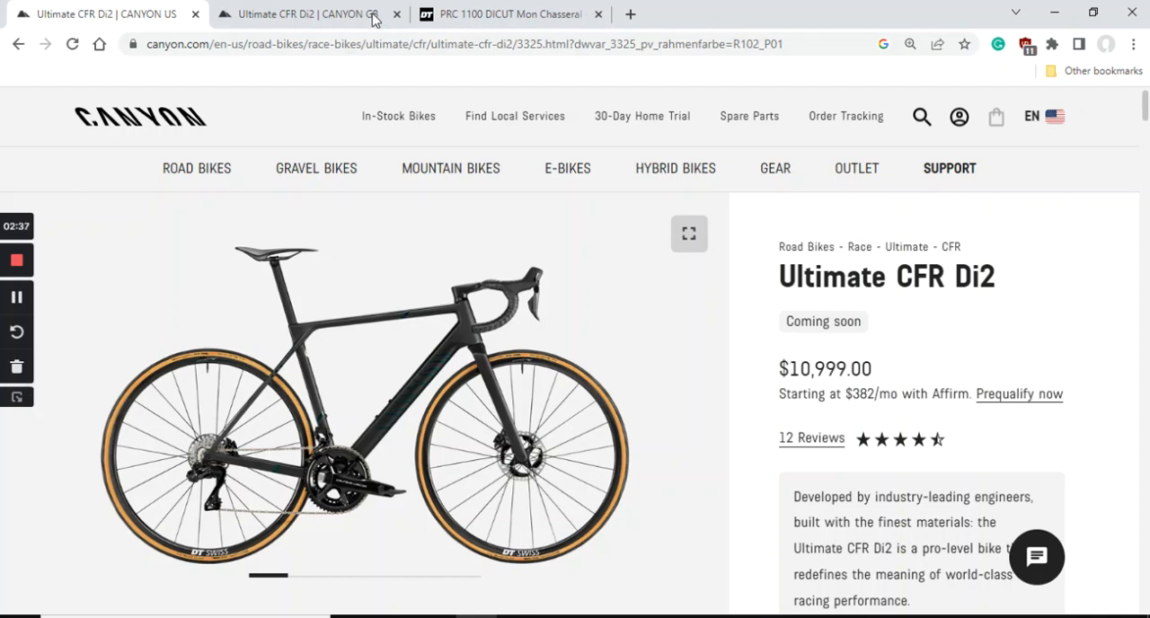
click(306, 13)
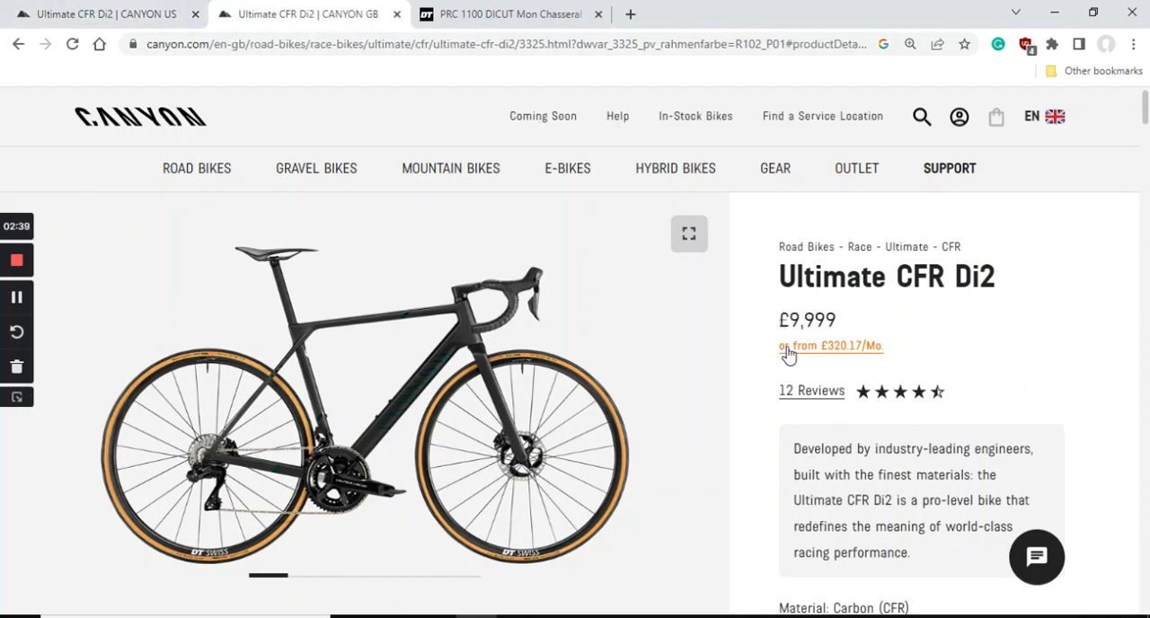
scroll(down, 3)
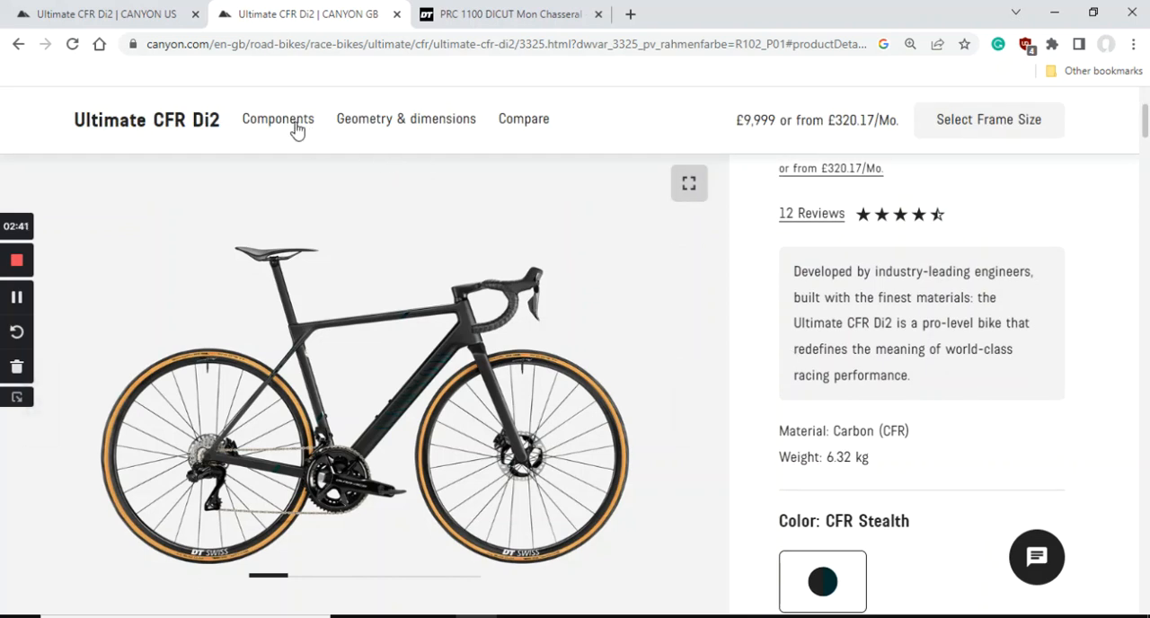
click(277, 118)
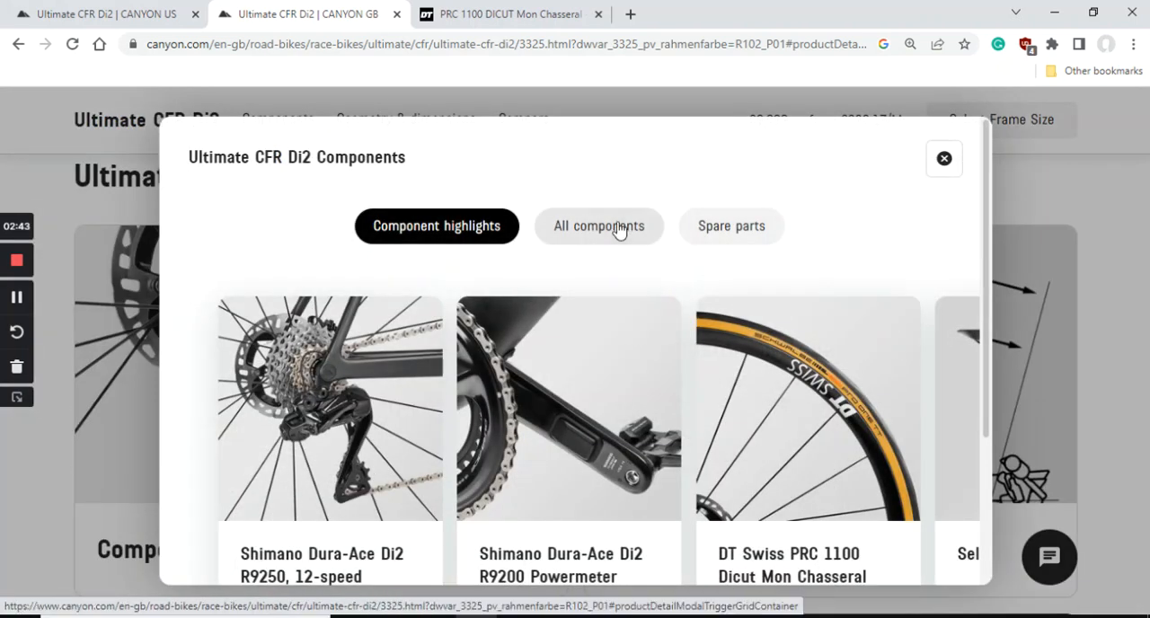
click(598, 225)
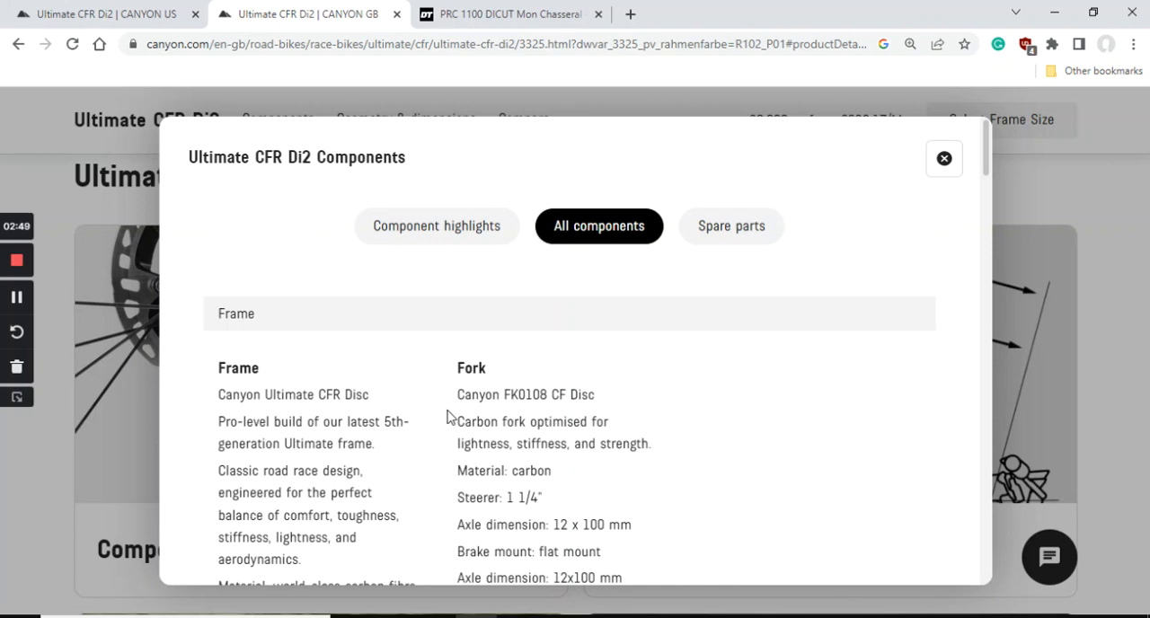
scroll(down, 3)
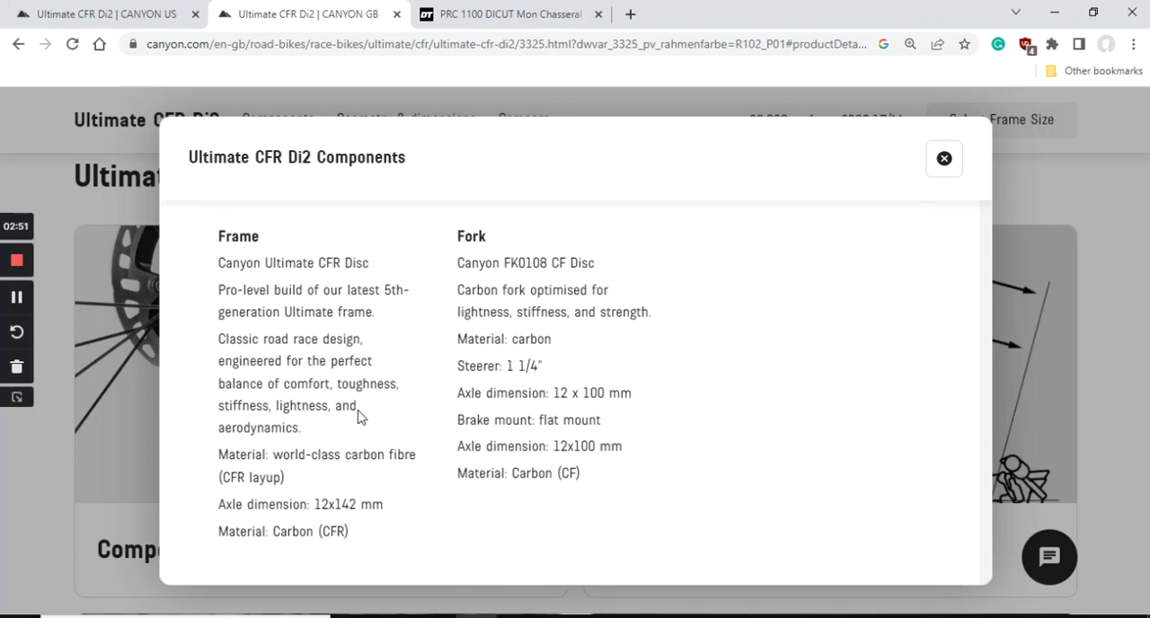
mouse_move(204, 337)
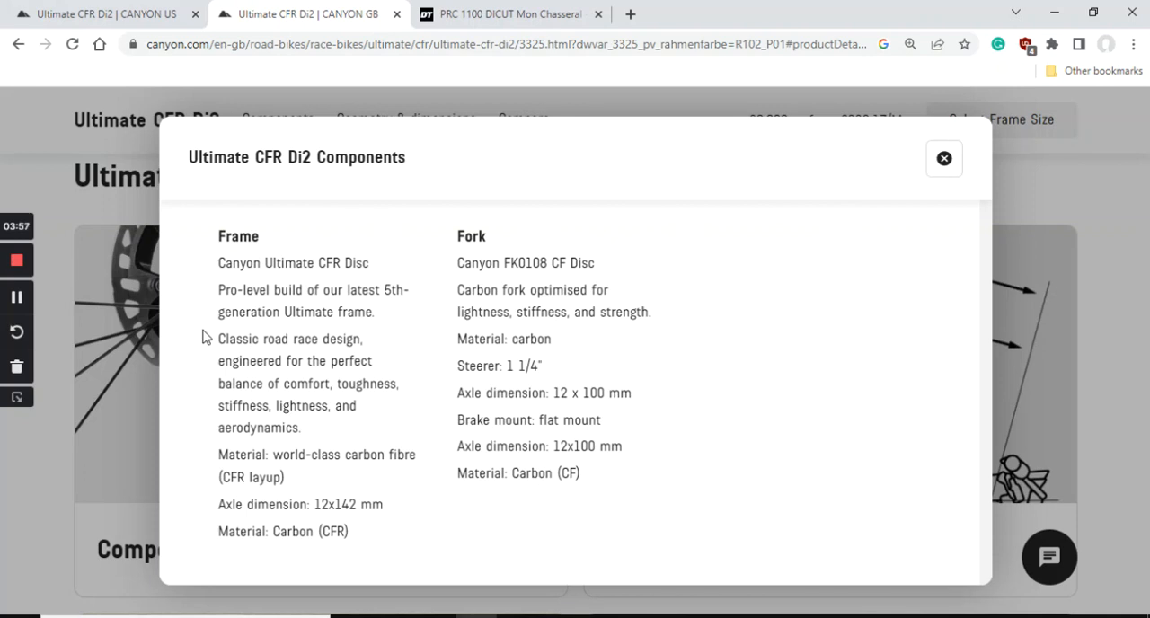
mouse_move(233, 362)
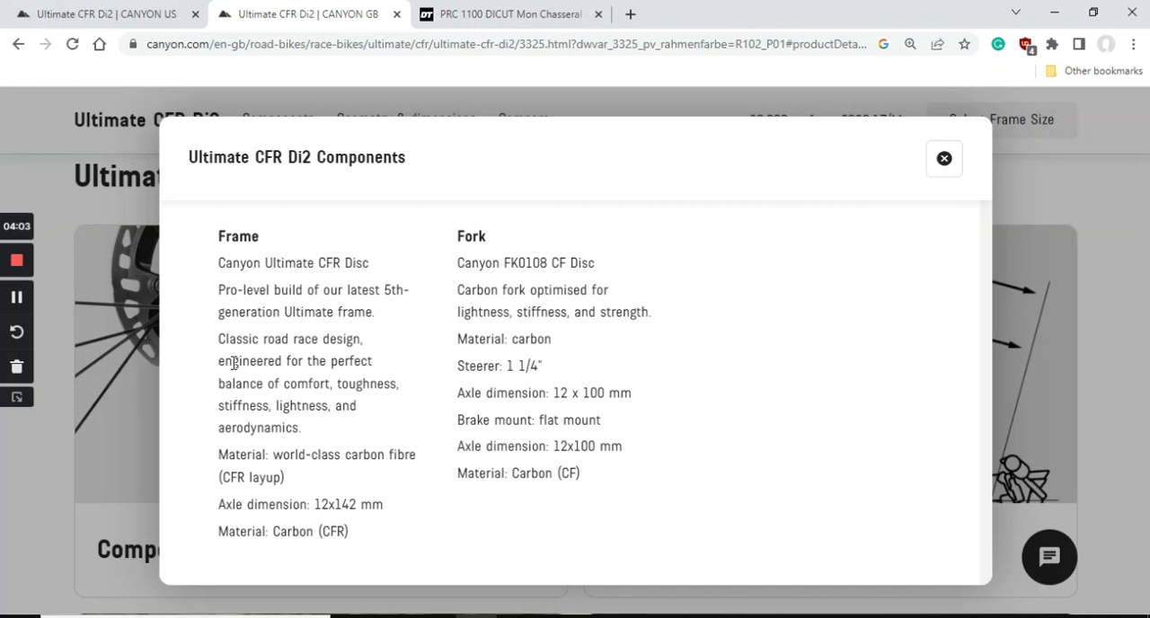
- Scroll to the Drivetrain section with Dura-Ace Di2 derailleurs and the R9200 11-30 cassette
scroll(down, 3)
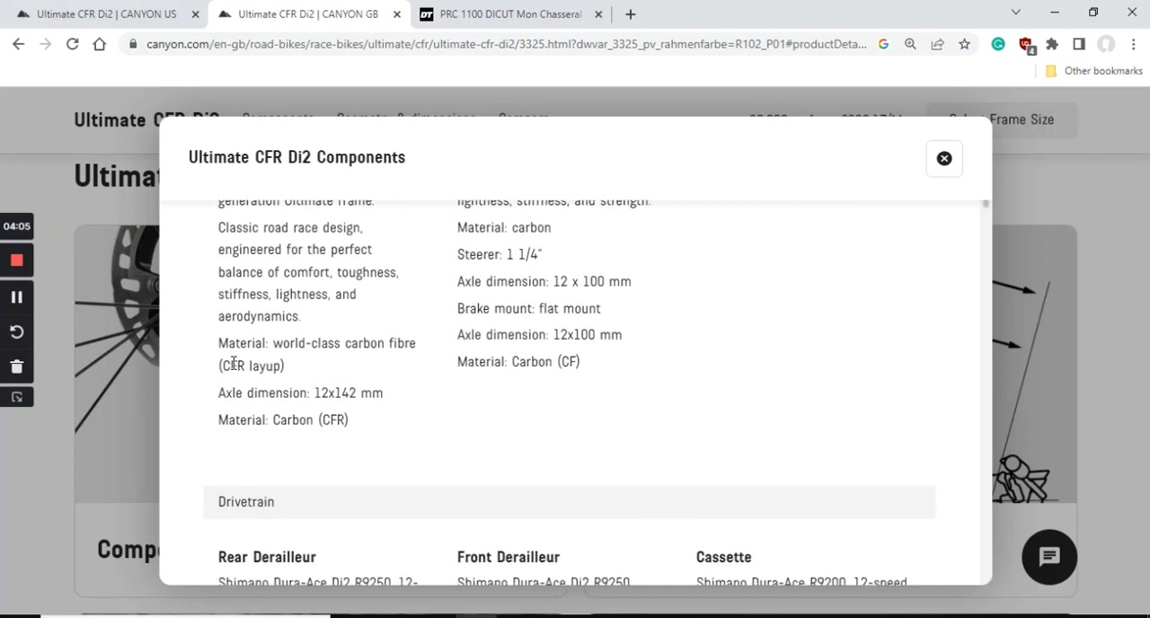
scroll(down, 3)
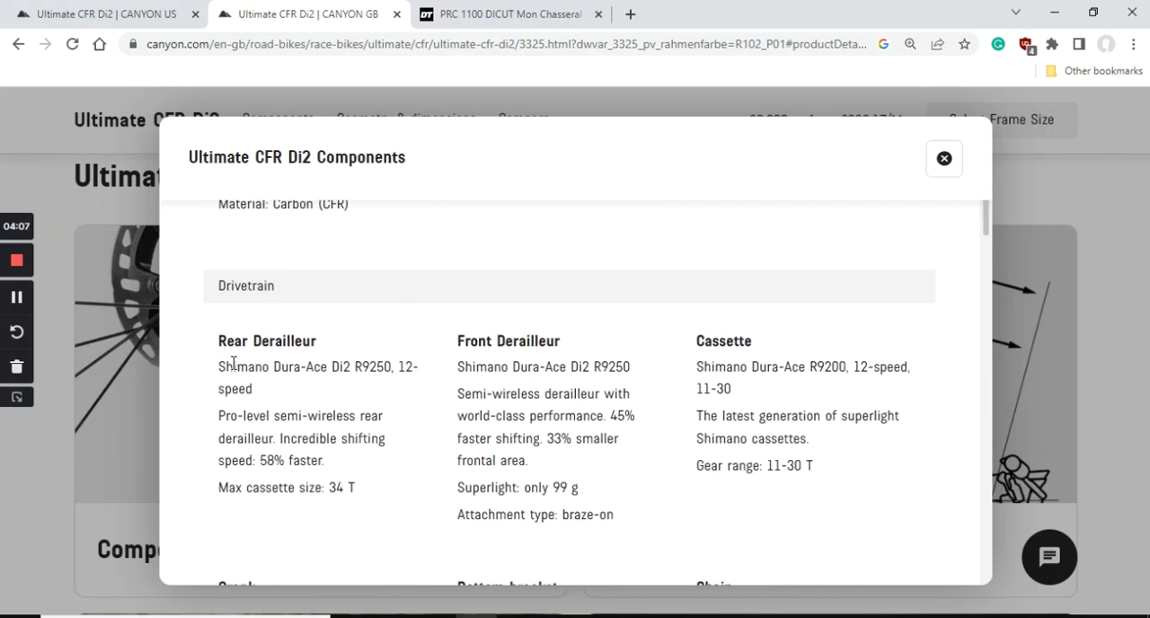
scroll(down, 3)
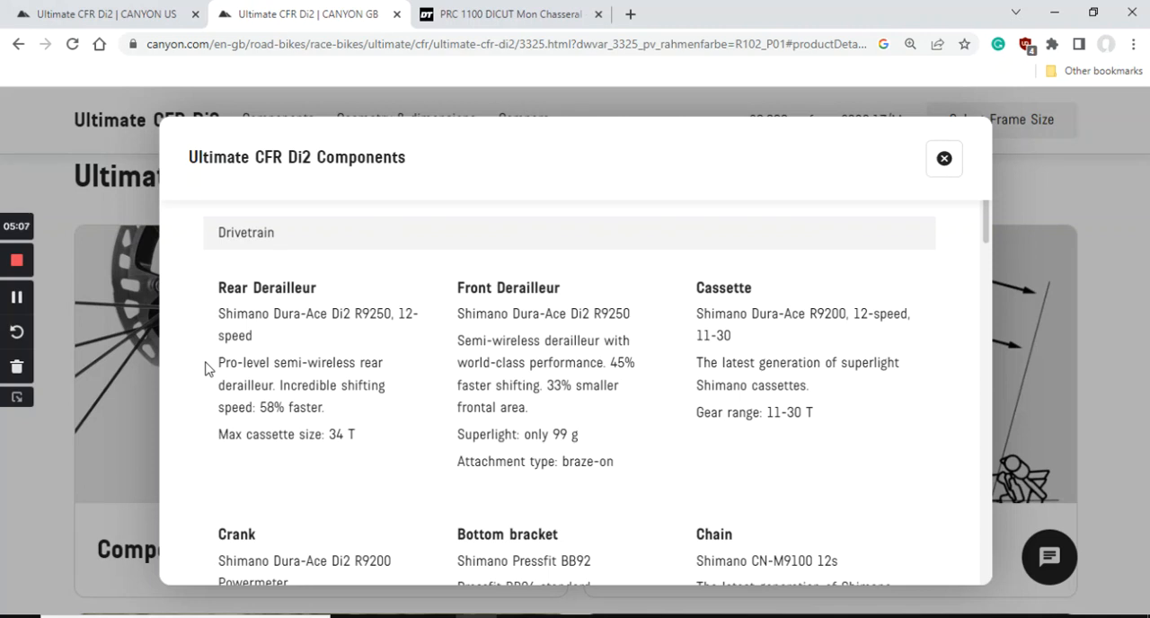
- Scroll past the Crank, Bottom bracket and Chain specs, including the R9200 power meter crankset
scroll(down, 3)
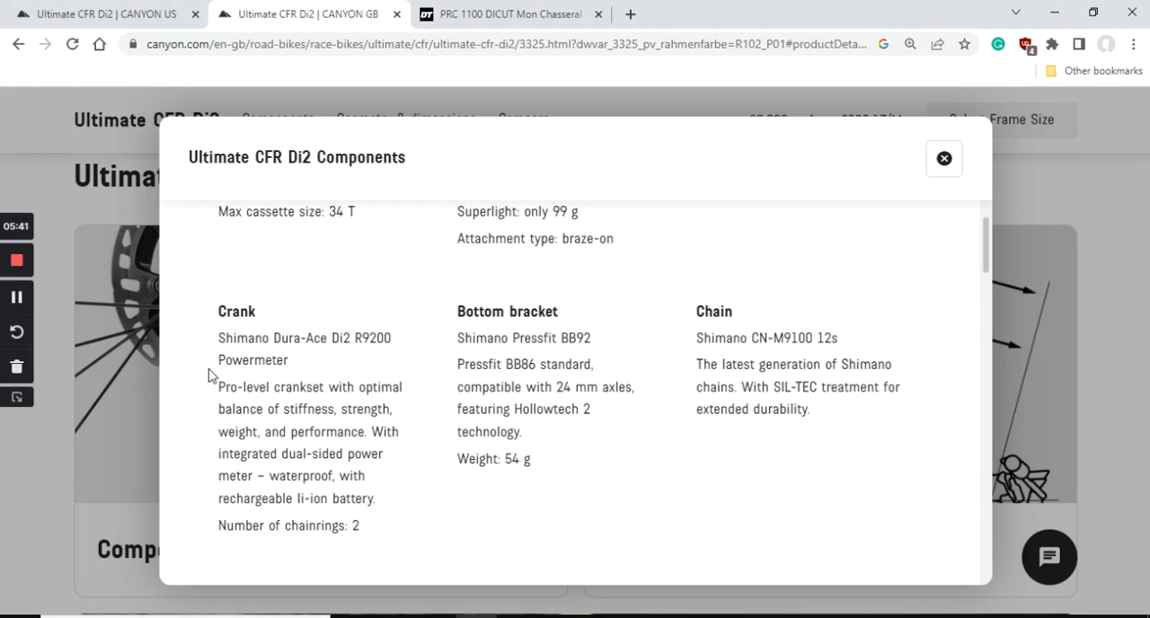
mouse_move(403, 420)
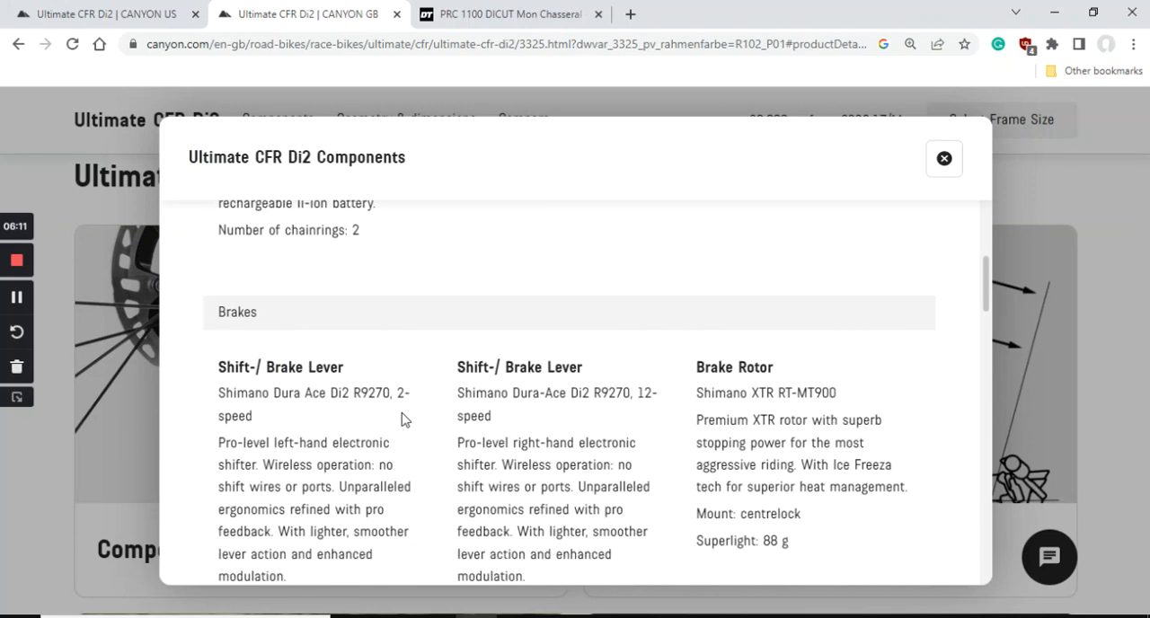
- Scroll to the Brakes specs: R9270 shift/brake levers and XTR RT-MT900 rotors
scroll(down, 3)
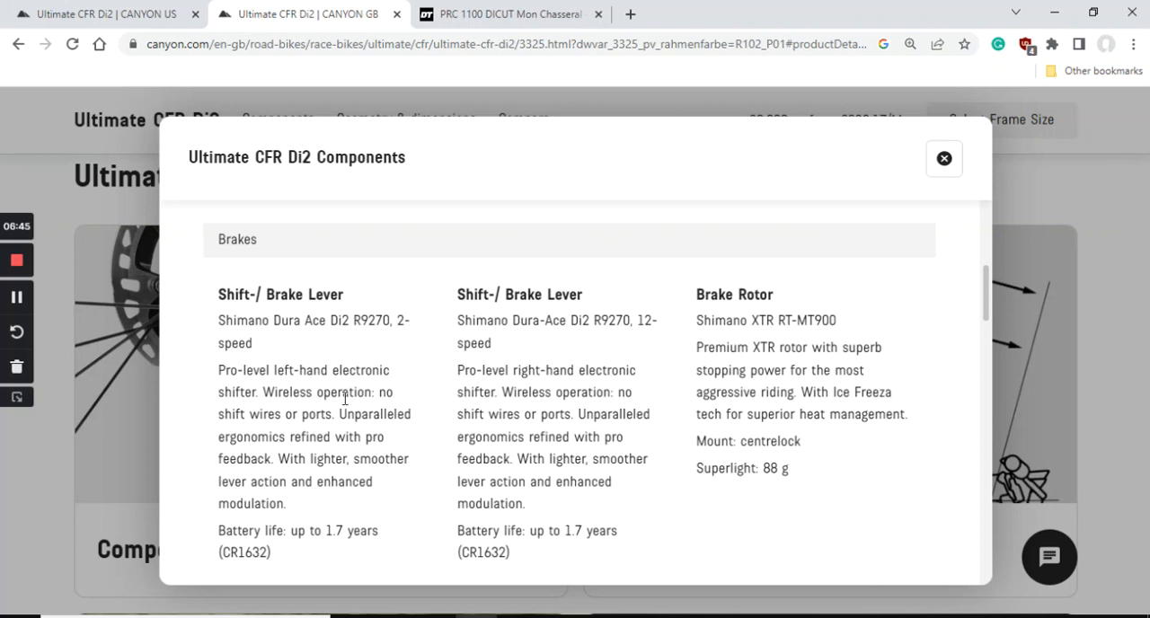
scroll(down, 3)
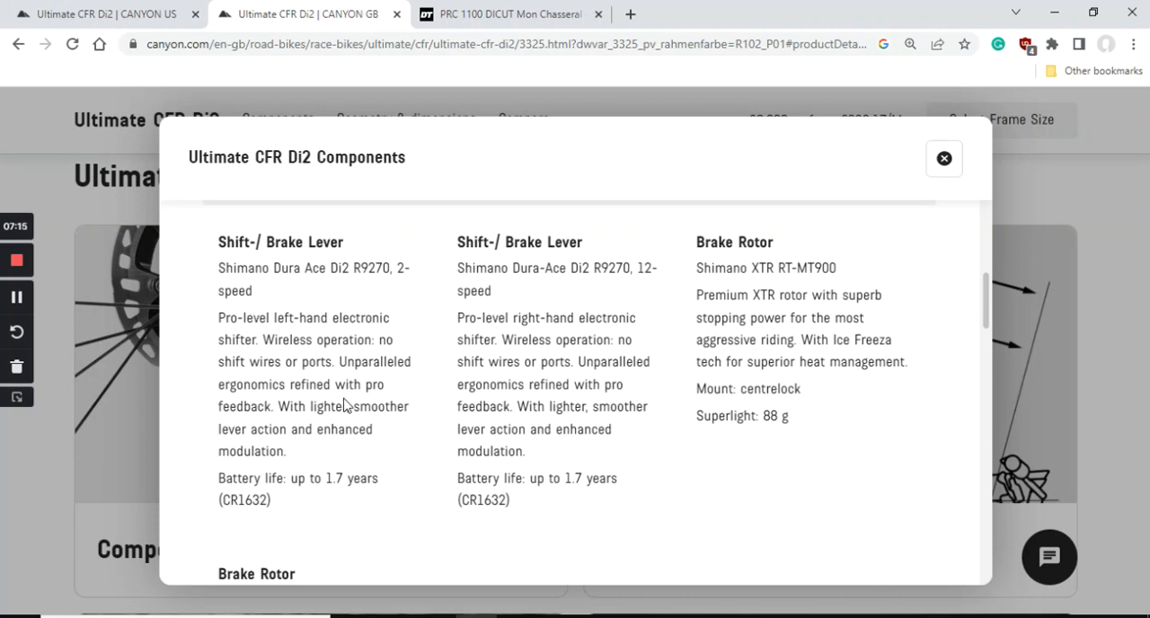
scroll(down, 3)
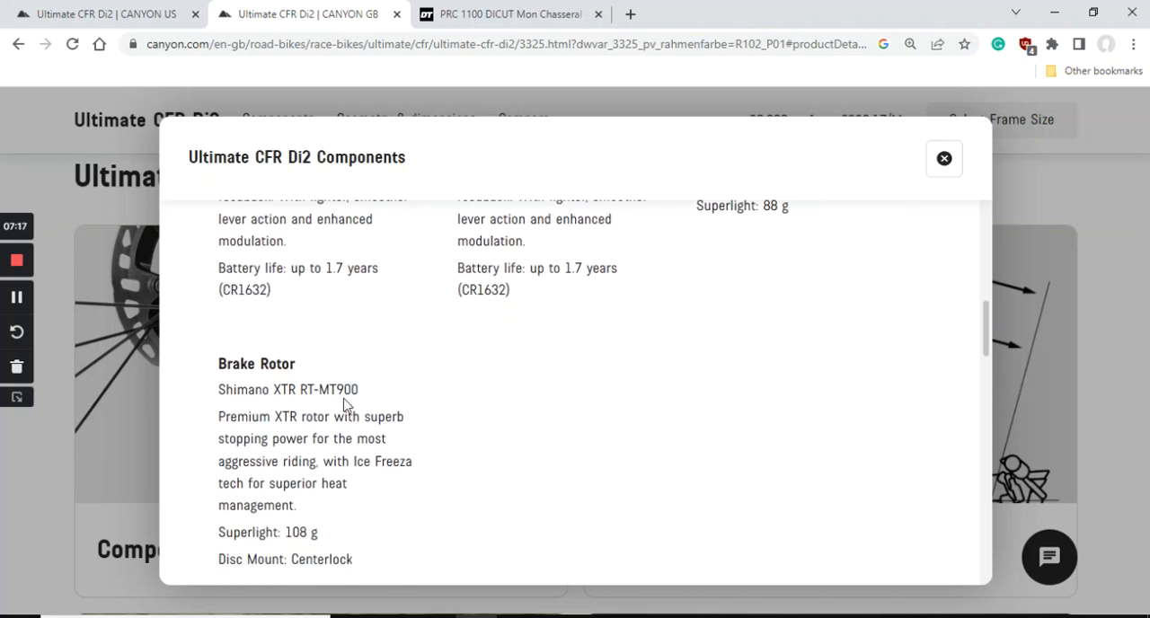
- Scroll to the Wheels section, then switch to the DT Swiss PRC 1100 wheelset tab
scroll(down, 3)
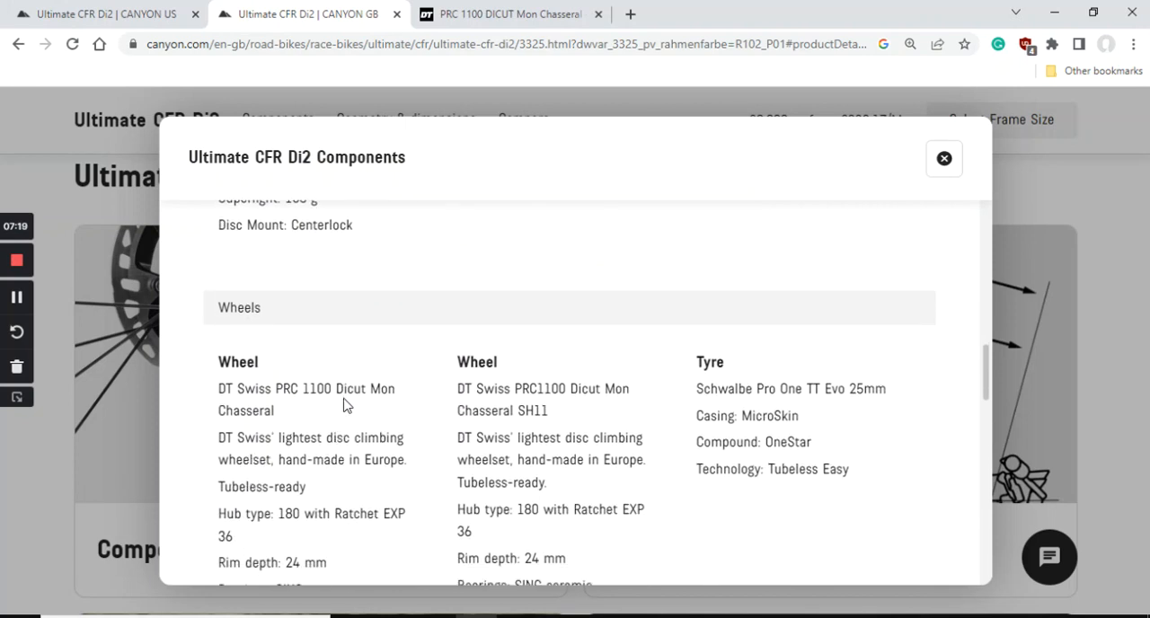
scroll(down, 3)
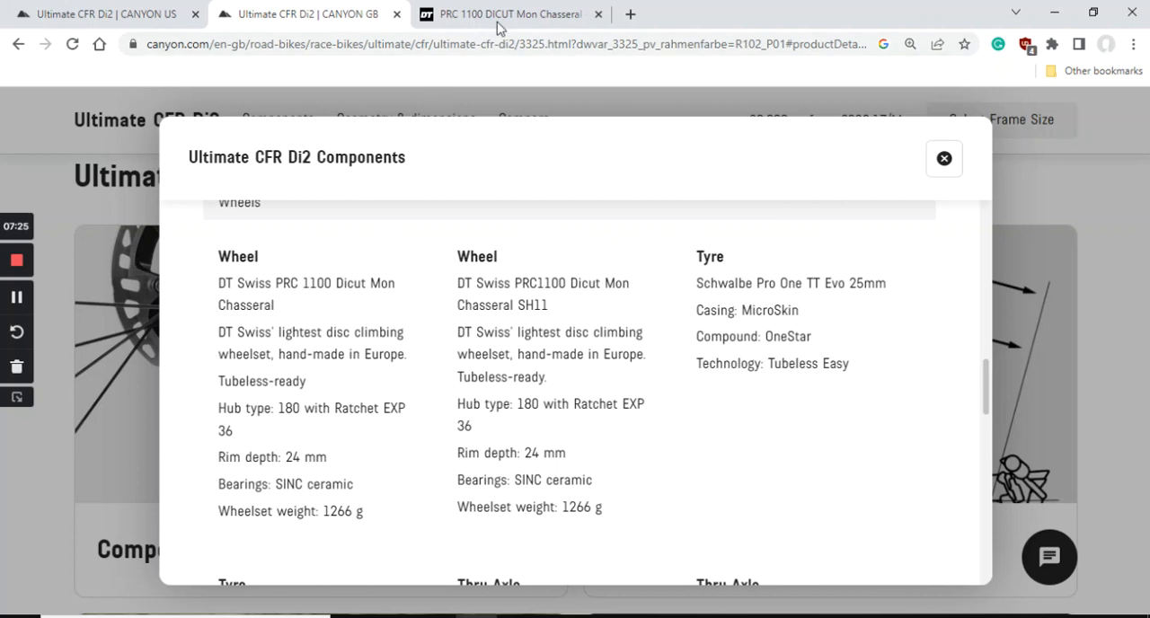
click(508, 13)
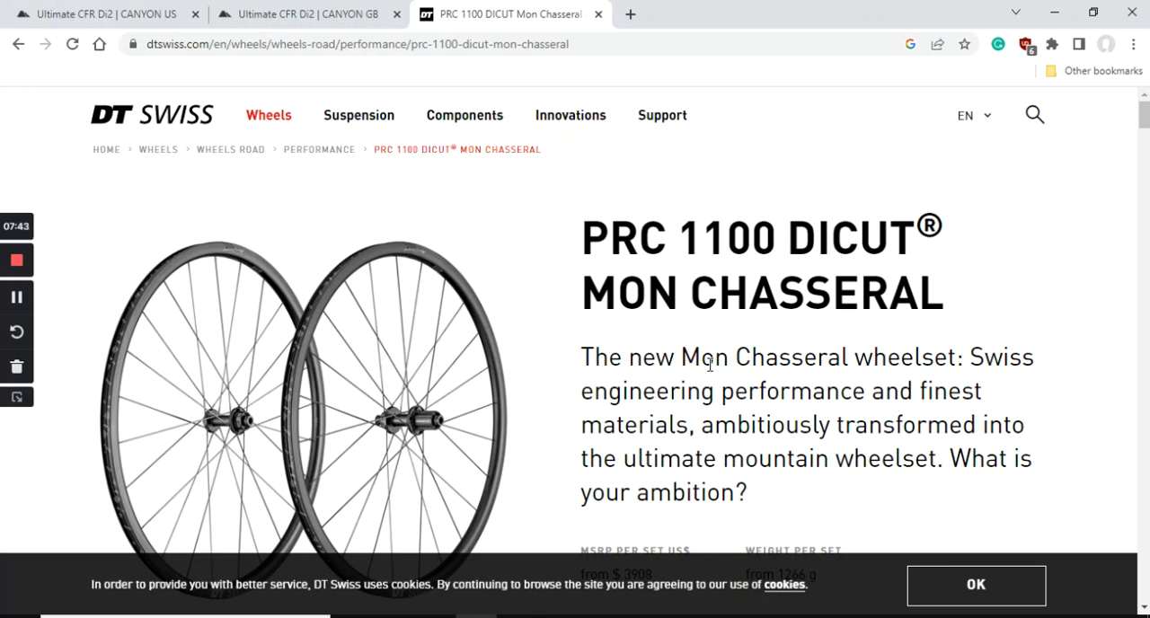
- Scroll to the Models table showing the 688 g rear and 578 g front DB 24 wheels
scroll(down, 3)
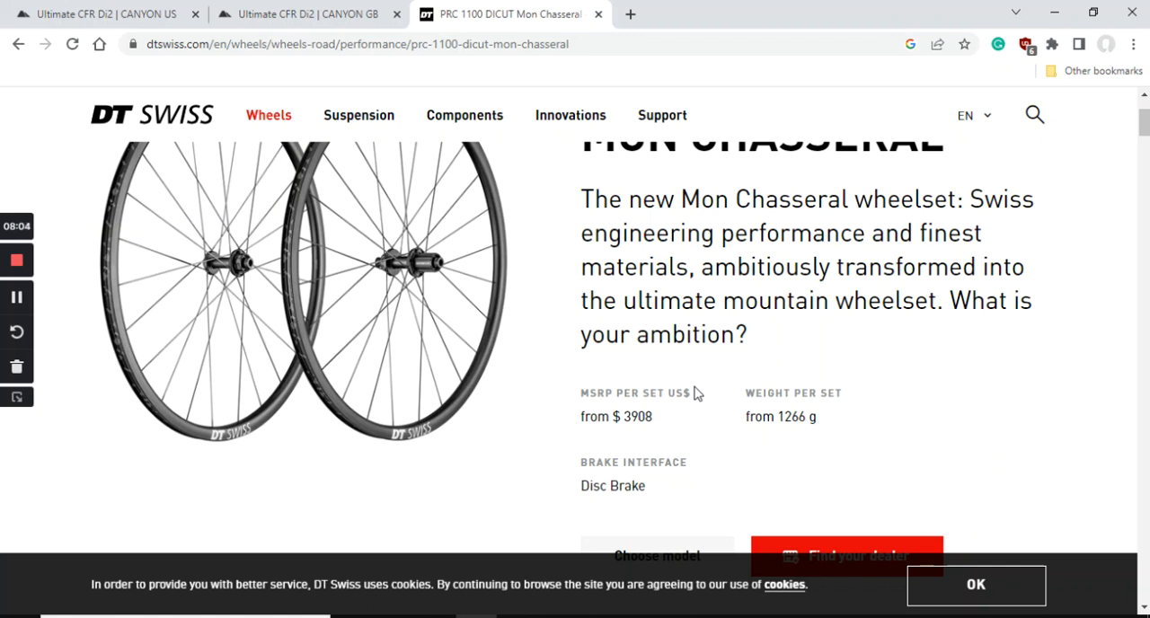
scroll(down, 3)
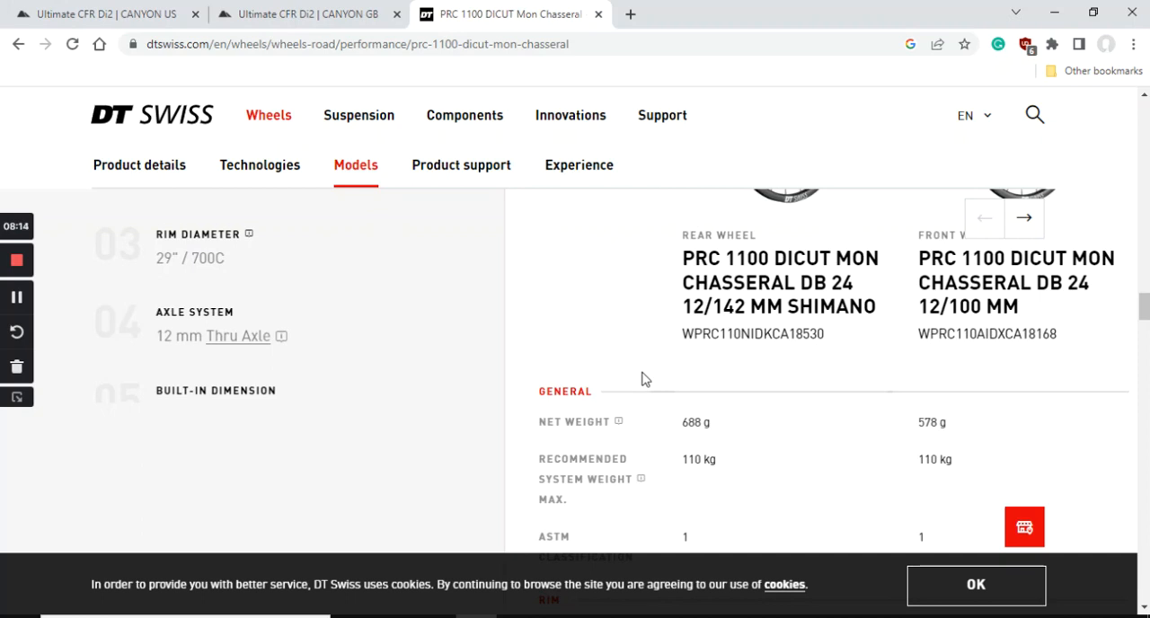
- Read the rear and front wheels' General, Rim and Hub specs down to the spokes
scroll(down, 3)
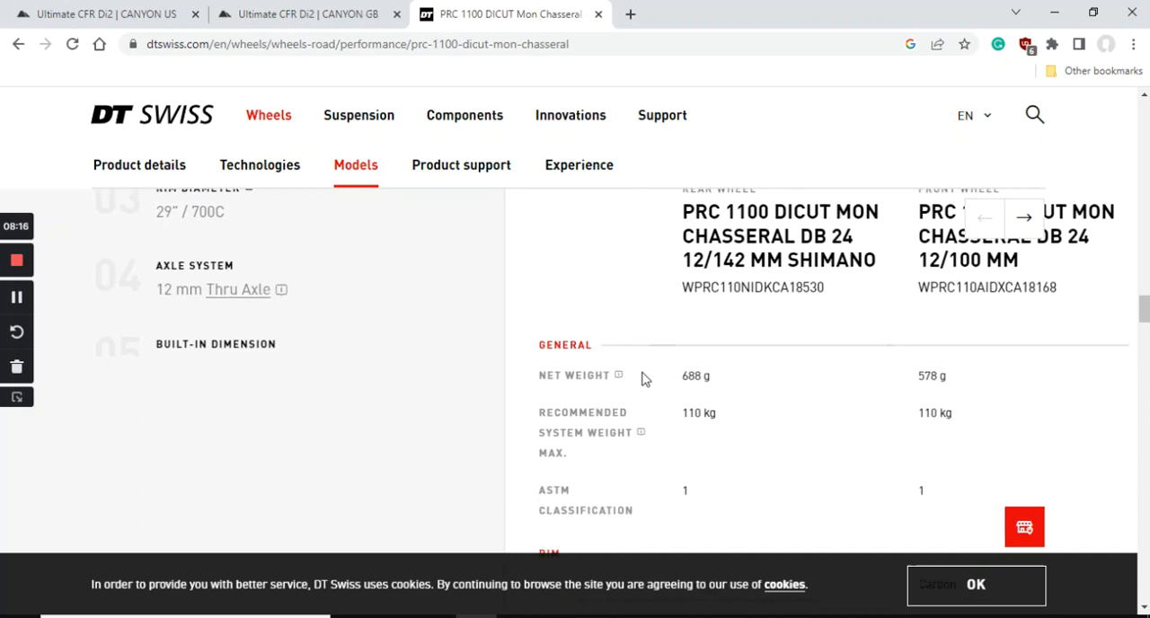
scroll(down, 3)
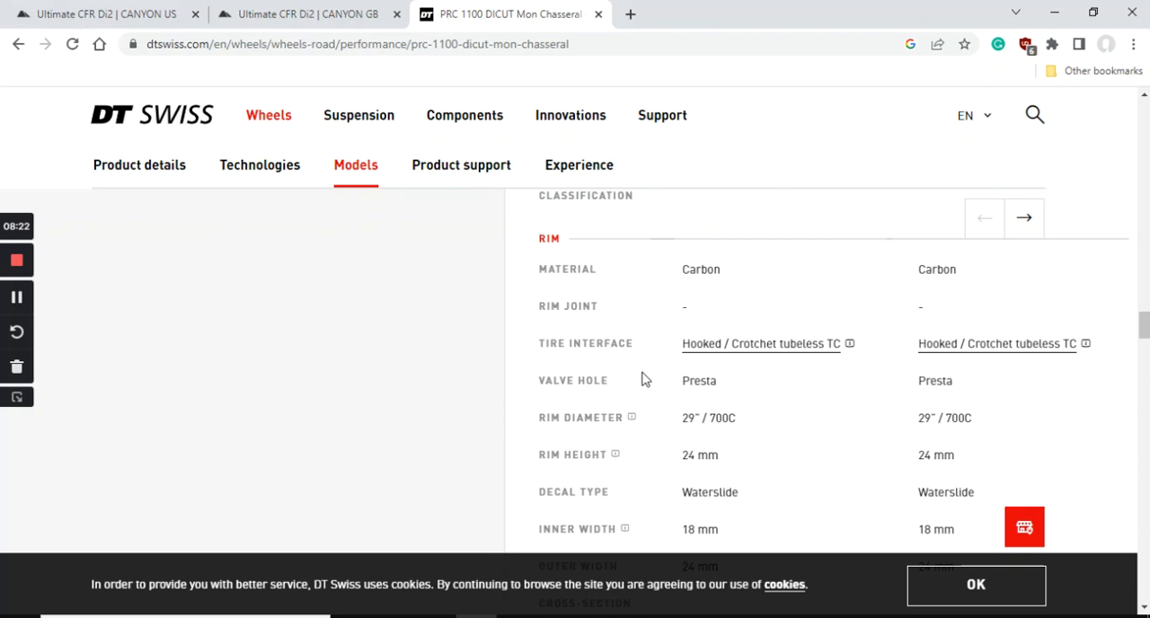
mouse_move(279, 7)
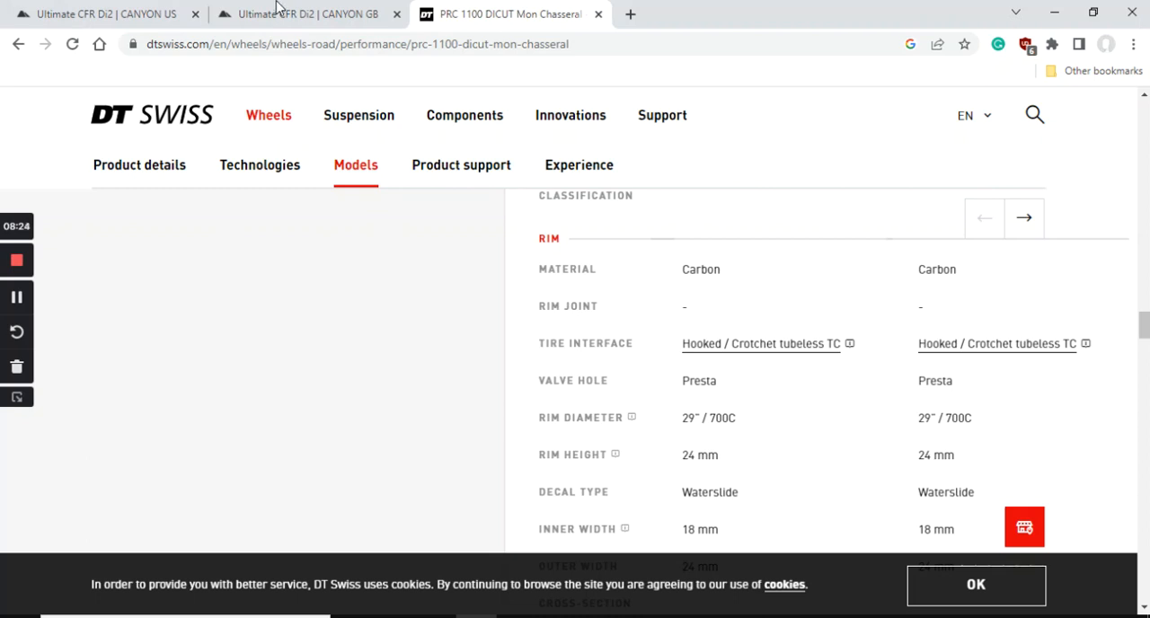
click(301, 14)
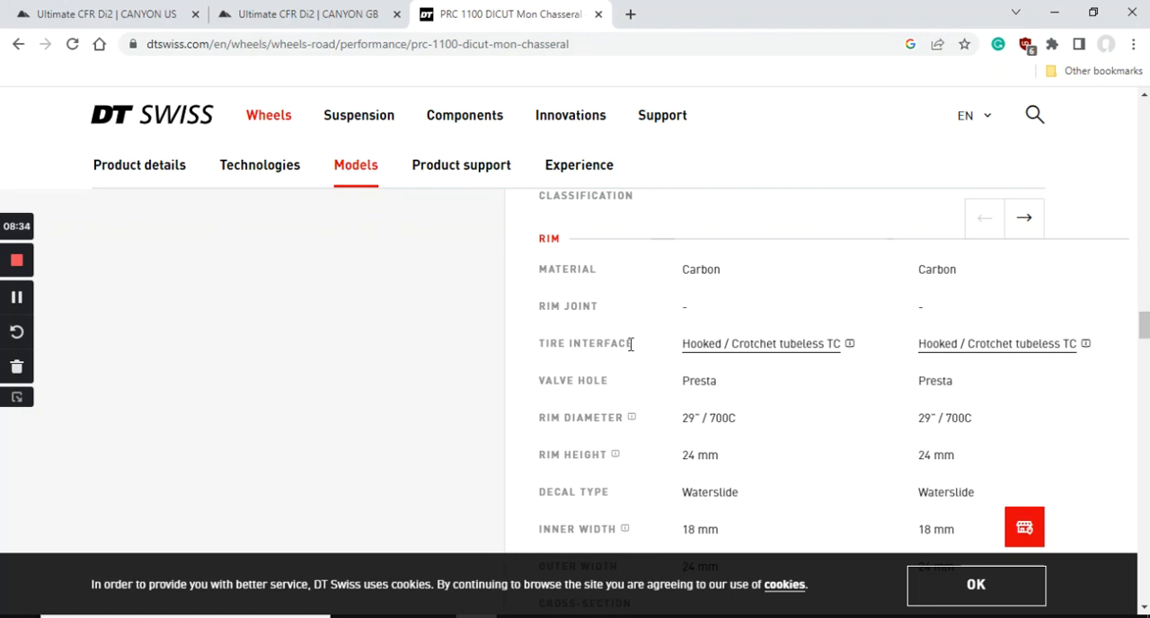
scroll(down, 3)
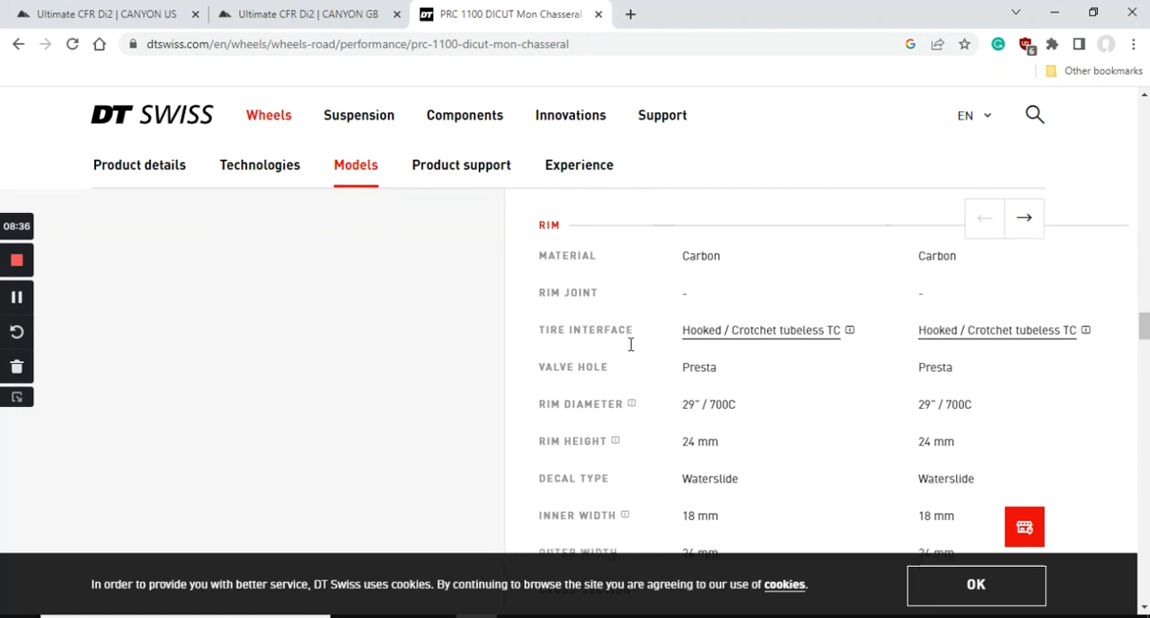
scroll(down, 3)
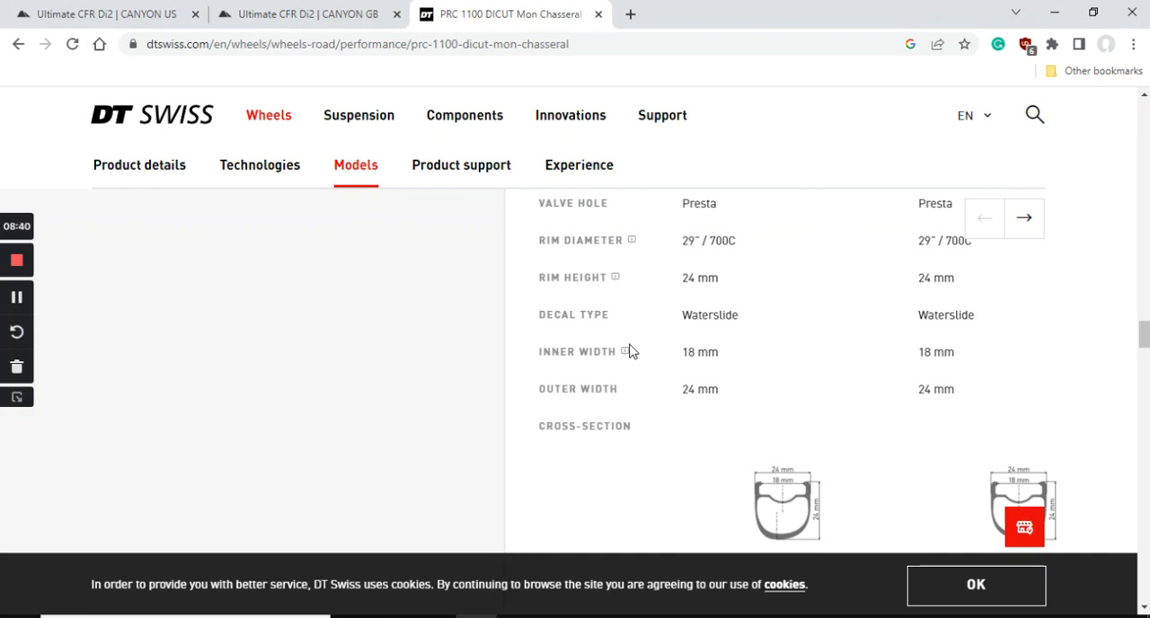
scroll(down, 3)
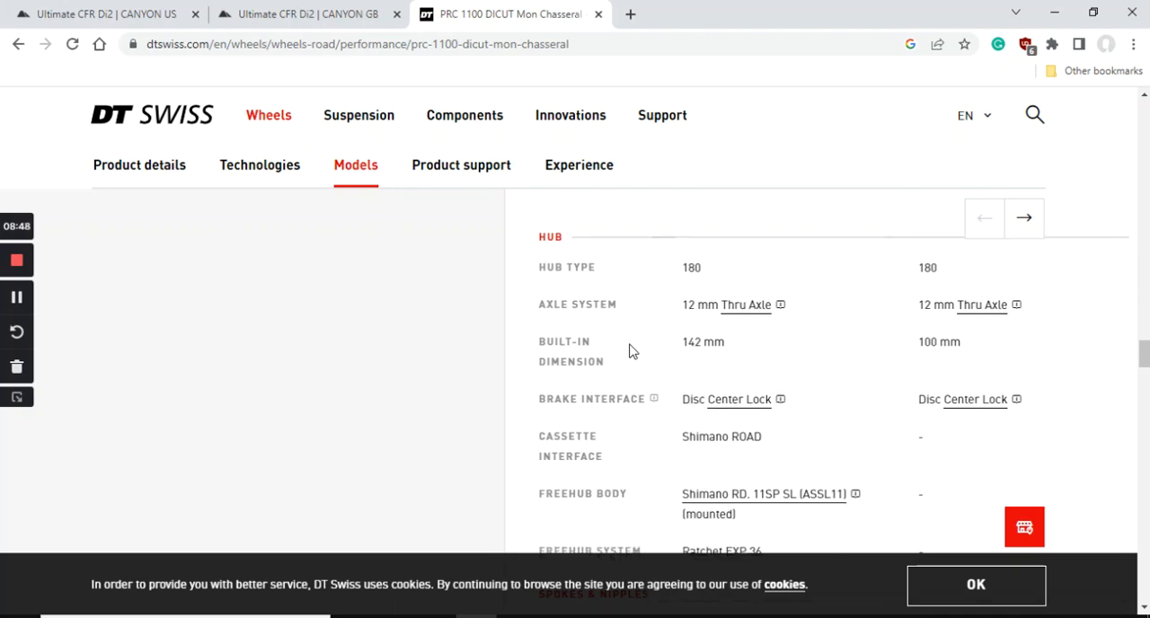
scroll(down, 3)
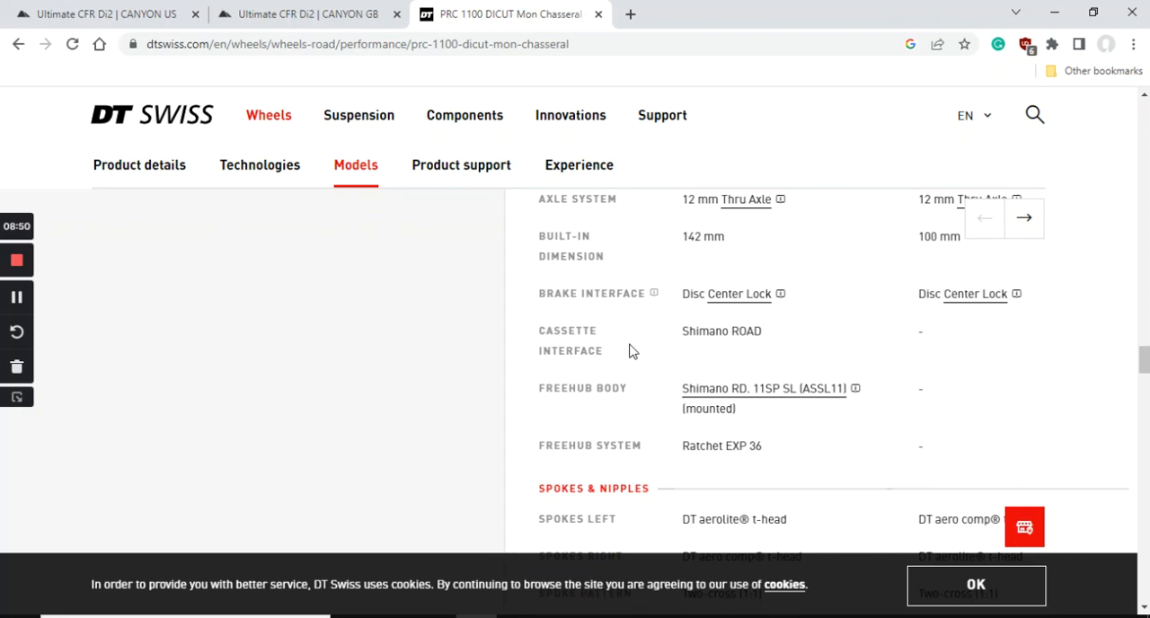
scroll(down, 3)
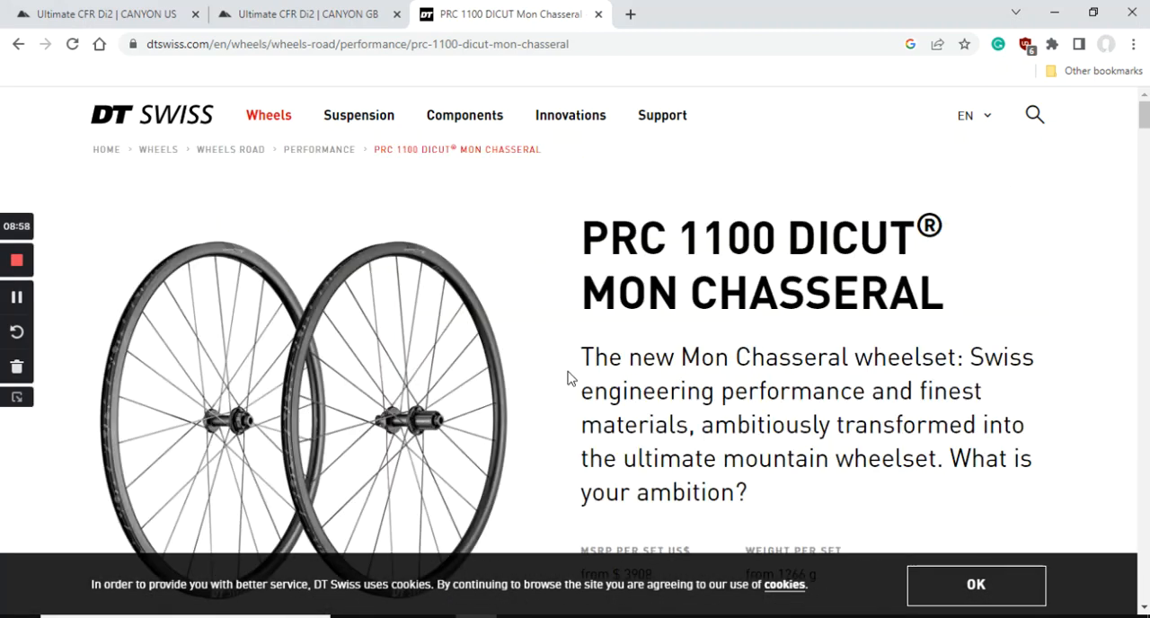
- Check the $3,908 set price and 1266 g weight, then return to the Canyon GB list
scroll(down, 3)
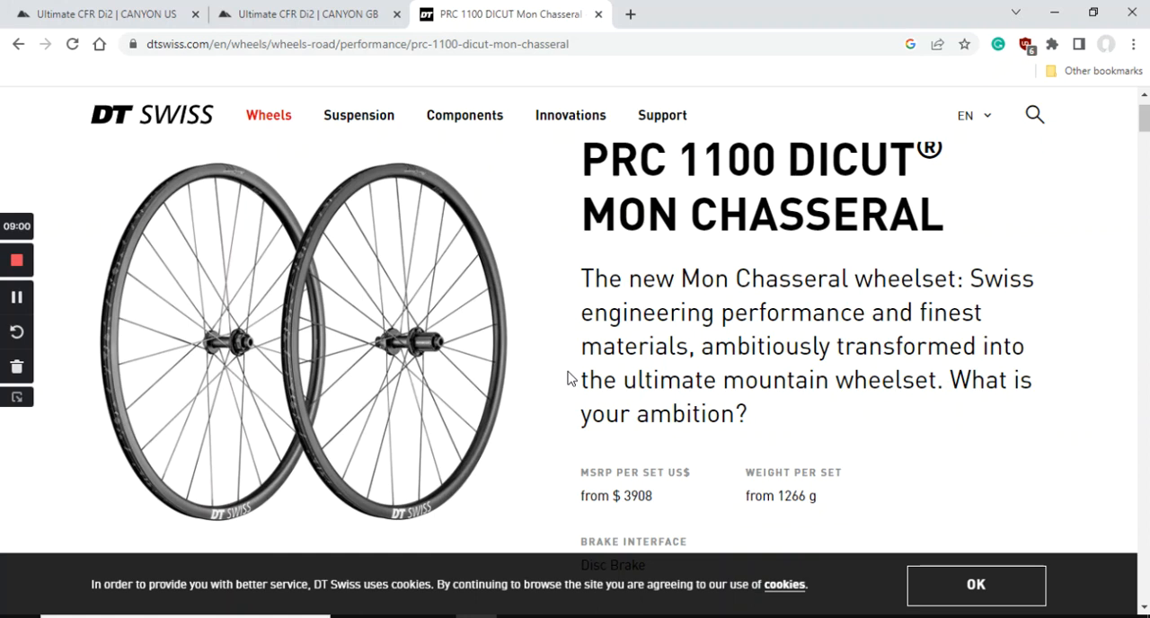
scroll(down, 3)
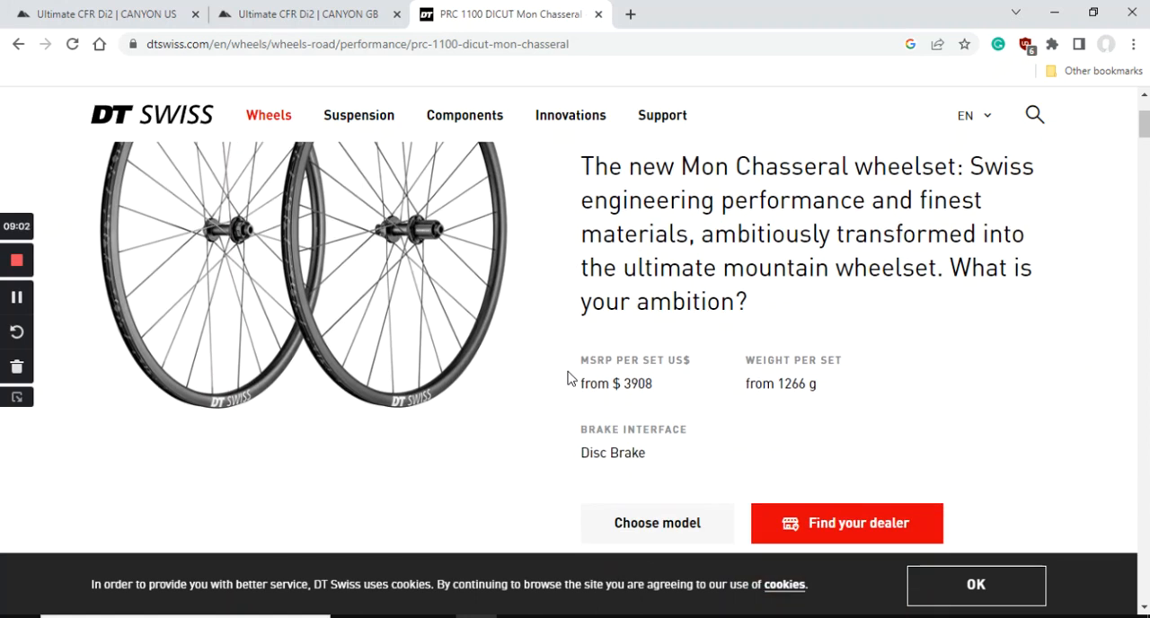
click(305, 13)
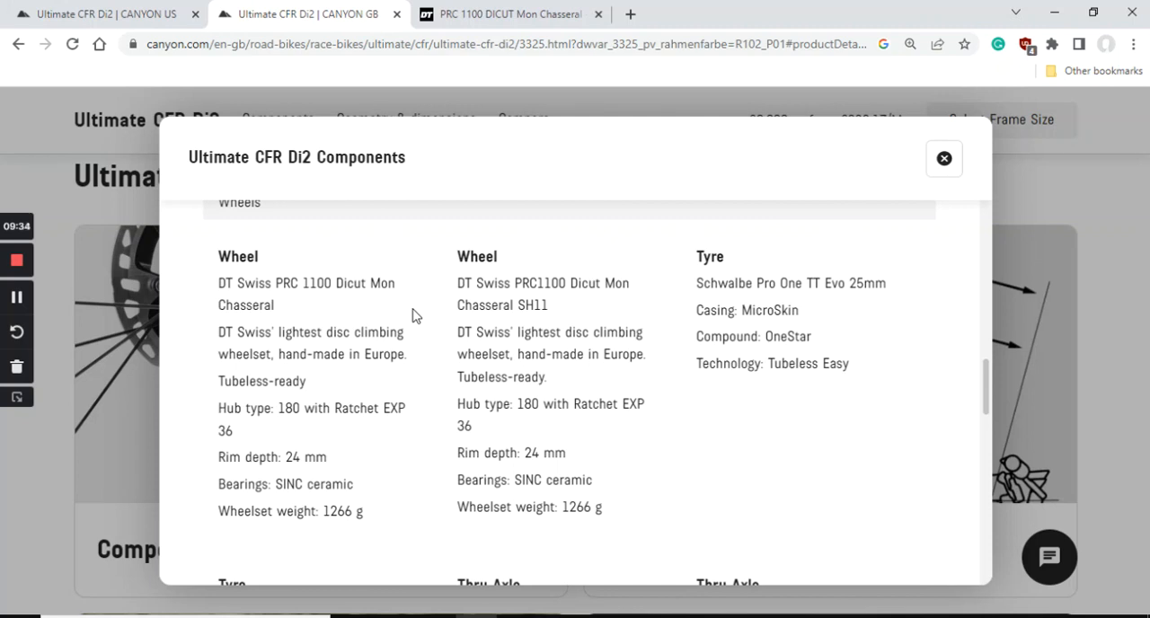
mouse_move(453, 352)
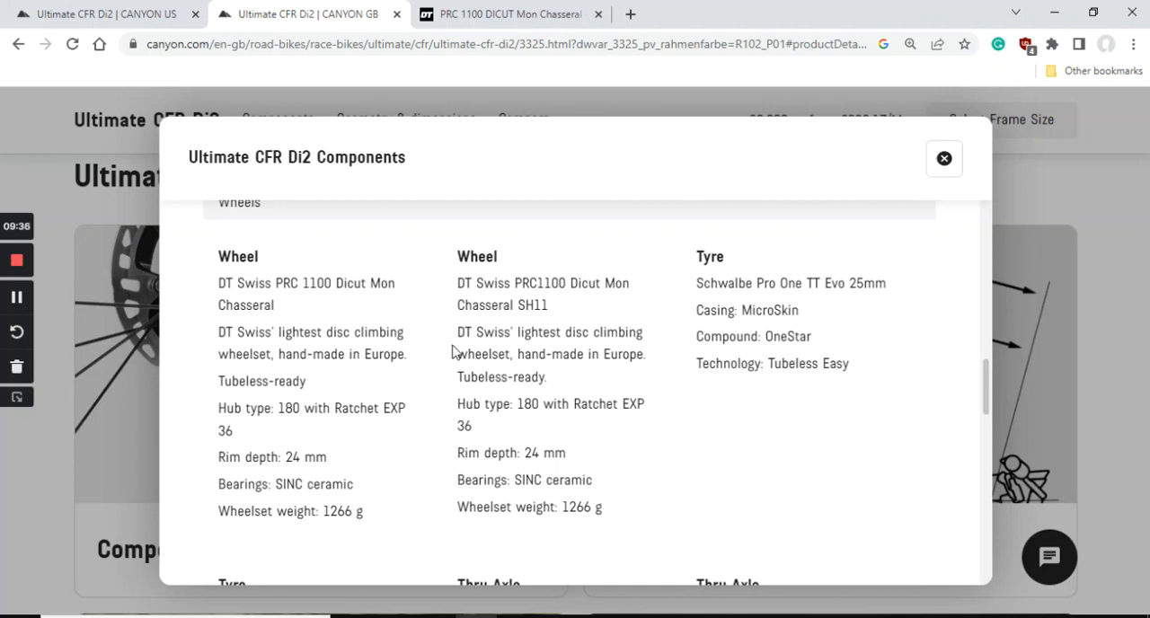
- Scroll from Wheels to the Cockpit section with the CP0018 Aerocockpit and Ergospeed Gel tape
scroll(down, 3)
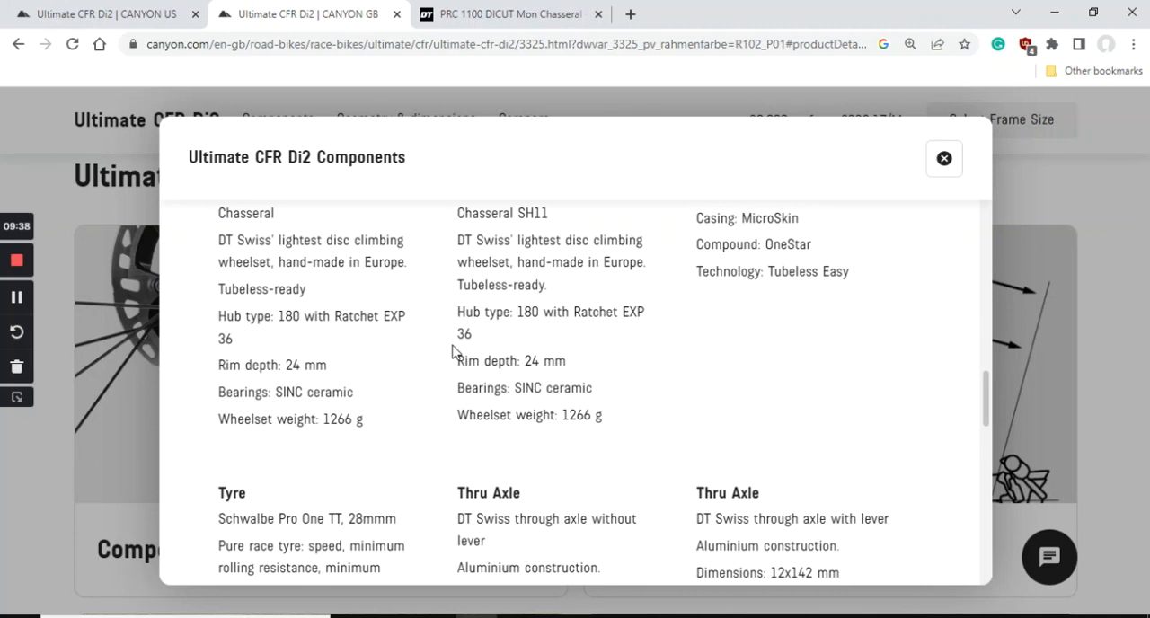
scroll(down, 3)
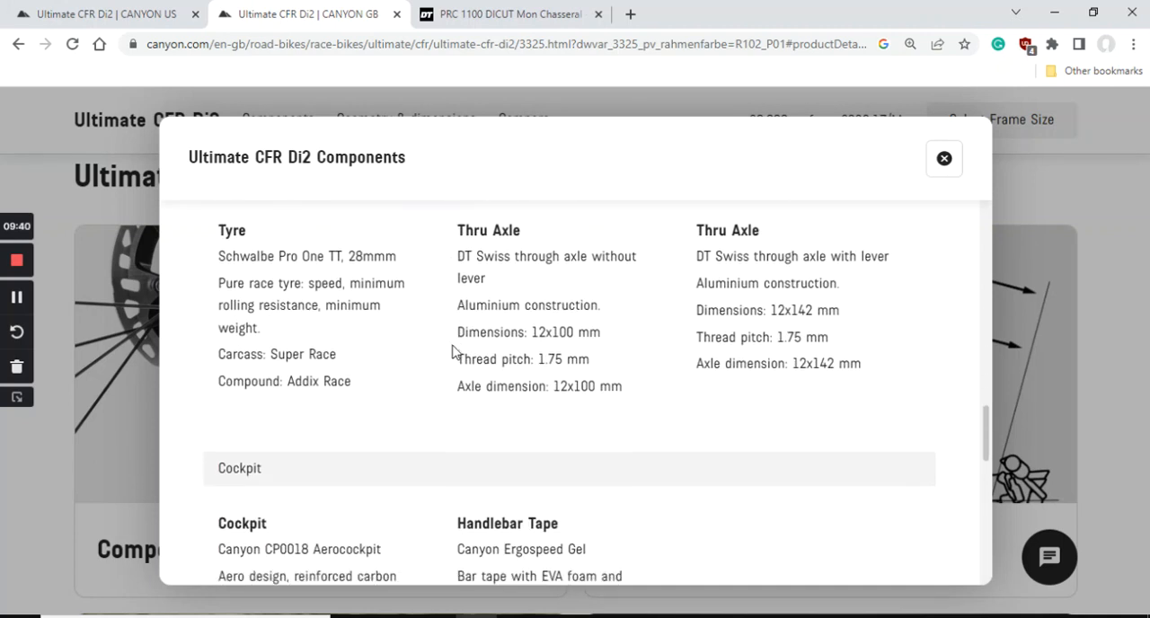
scroll(down, 3)
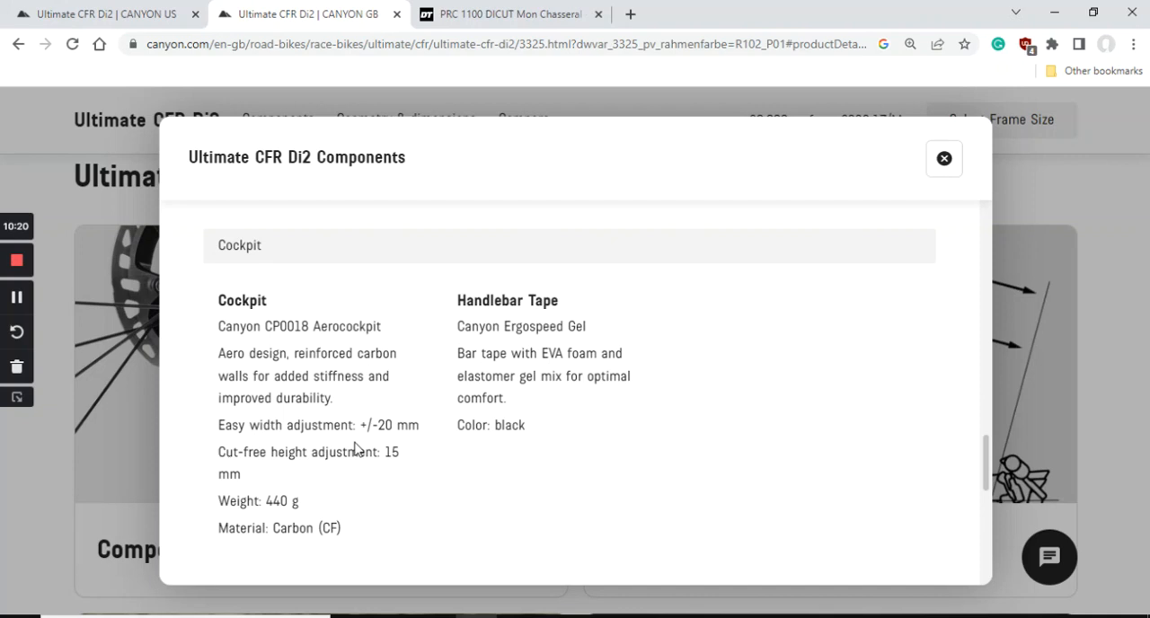
- Show the Canyon US Ultimate CFR Di2 page at $10,999.00, marked Coming soon
scroll(down, 3)
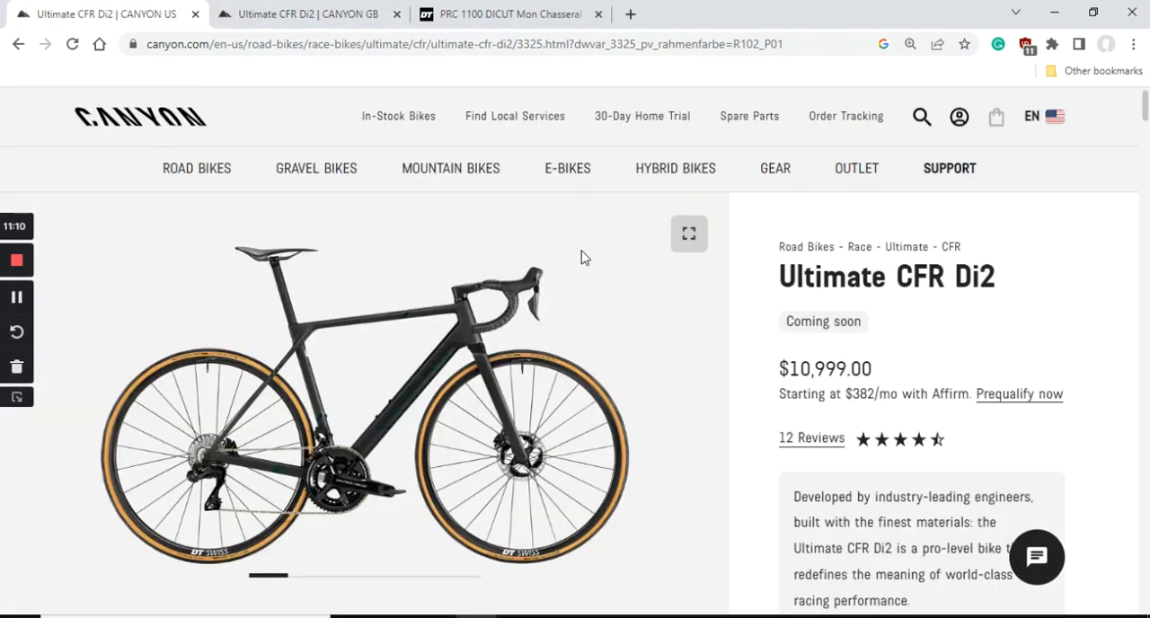
mouse_move(1014, 346)
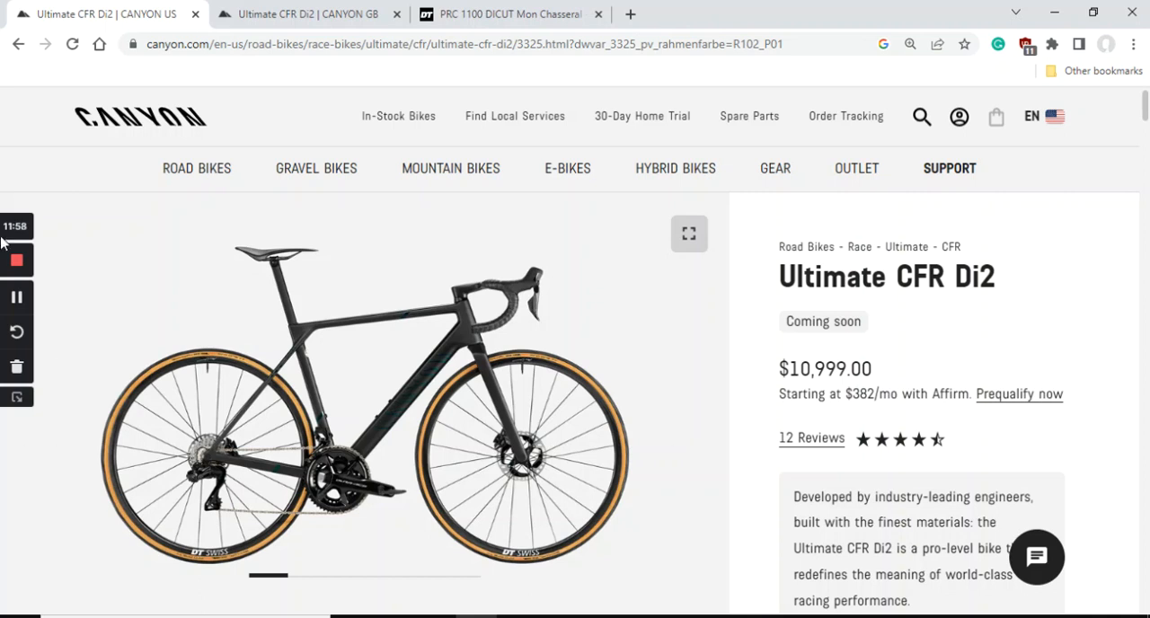
mouse_move(70, 278)
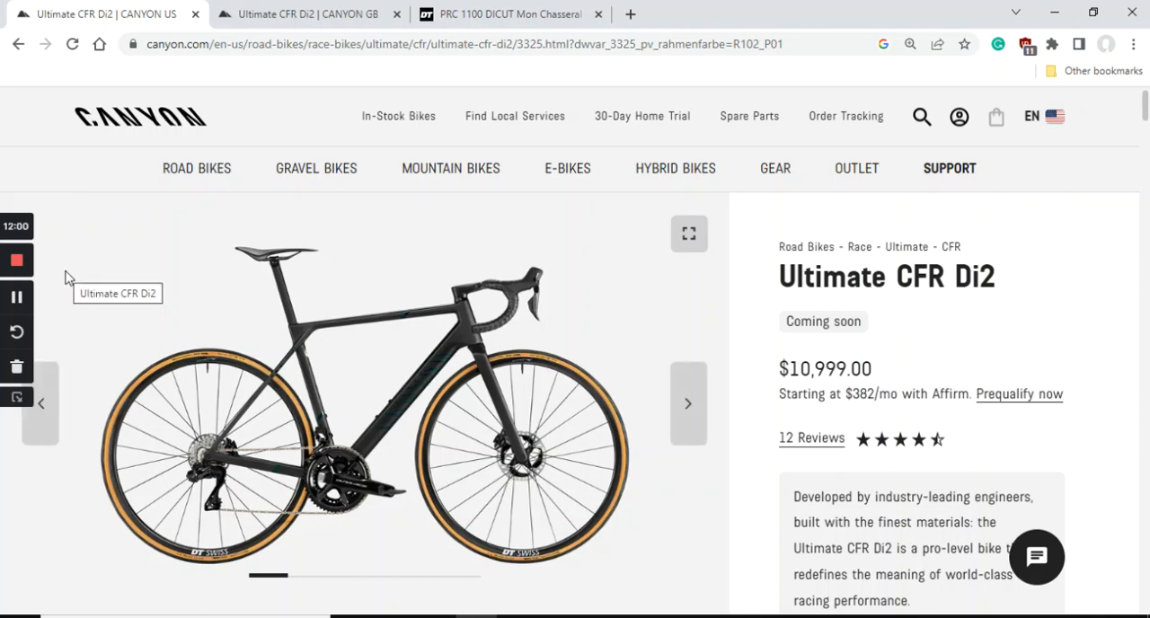